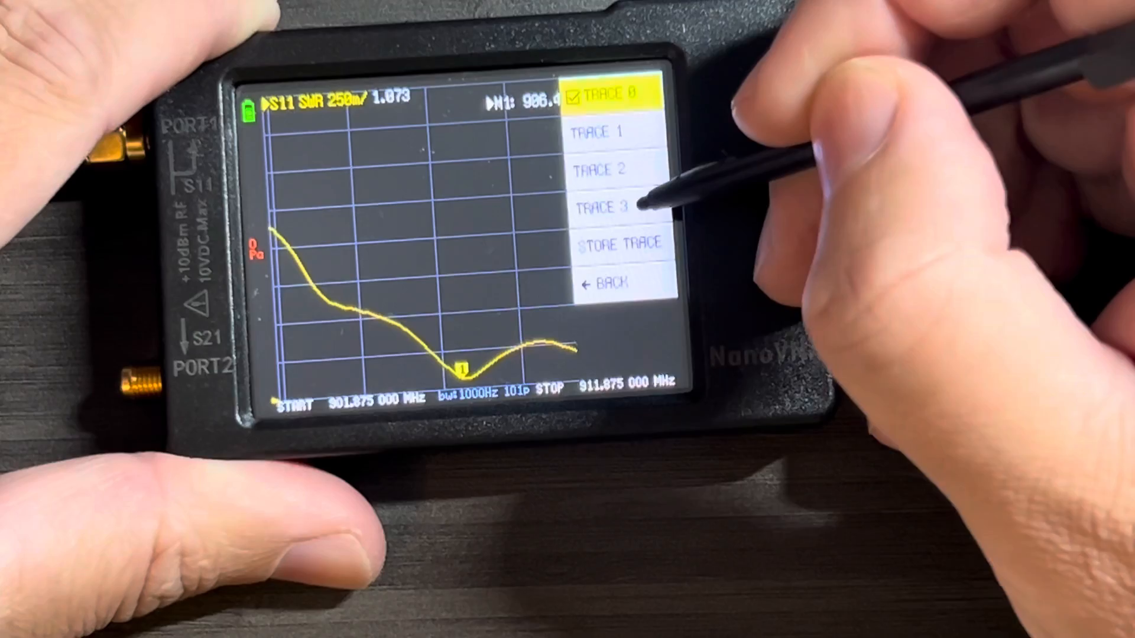
Enable trace 3 to plot purple S21 phase, then go back to the DISPLAY menu
{"action": "left_click", "coordinate": [614, 207]}
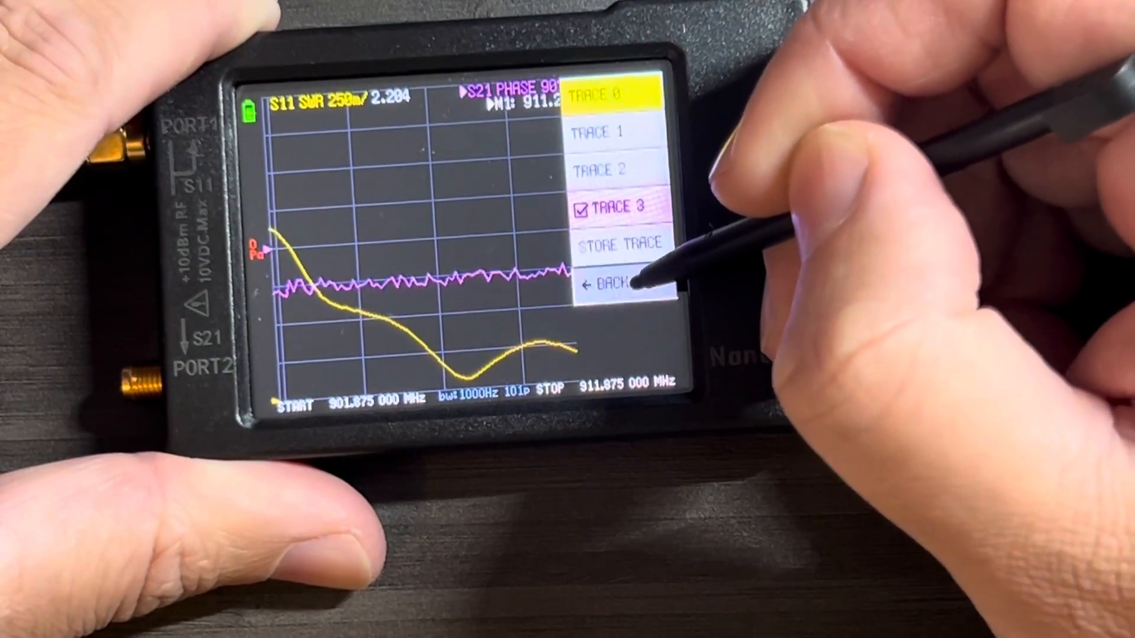
{"action": "left_click", "coordinate": [613, 281]}
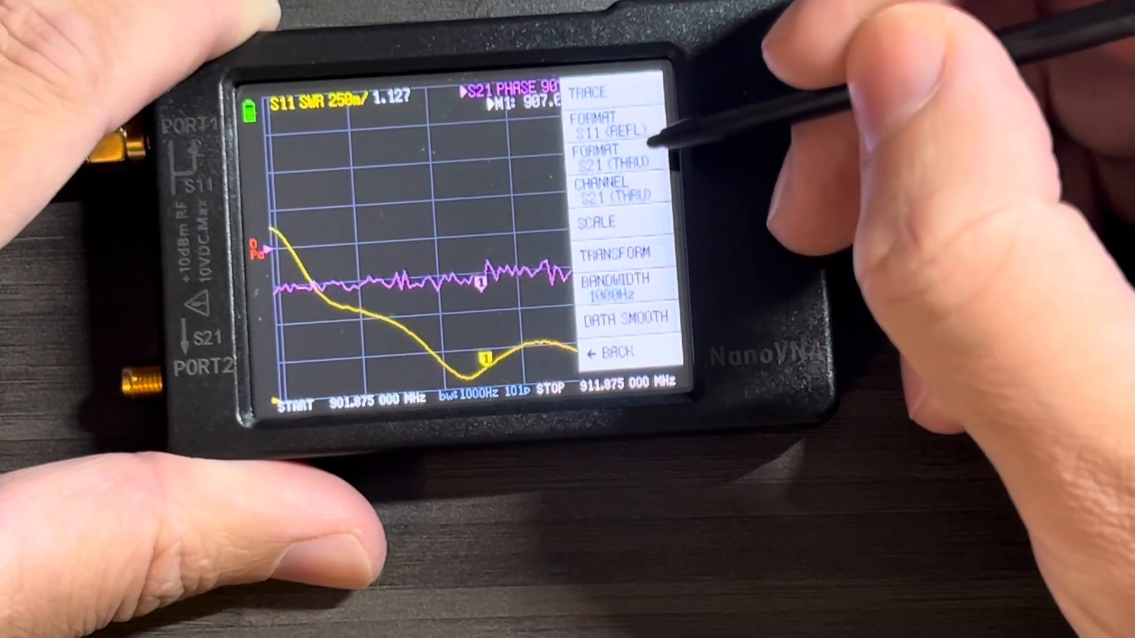